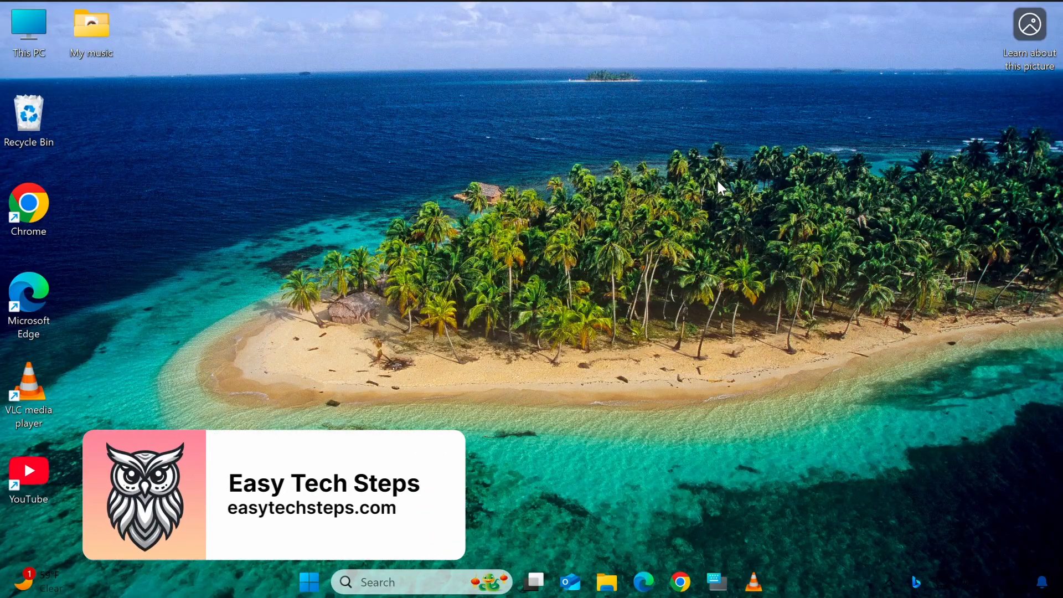
mouse_move(676, 445)
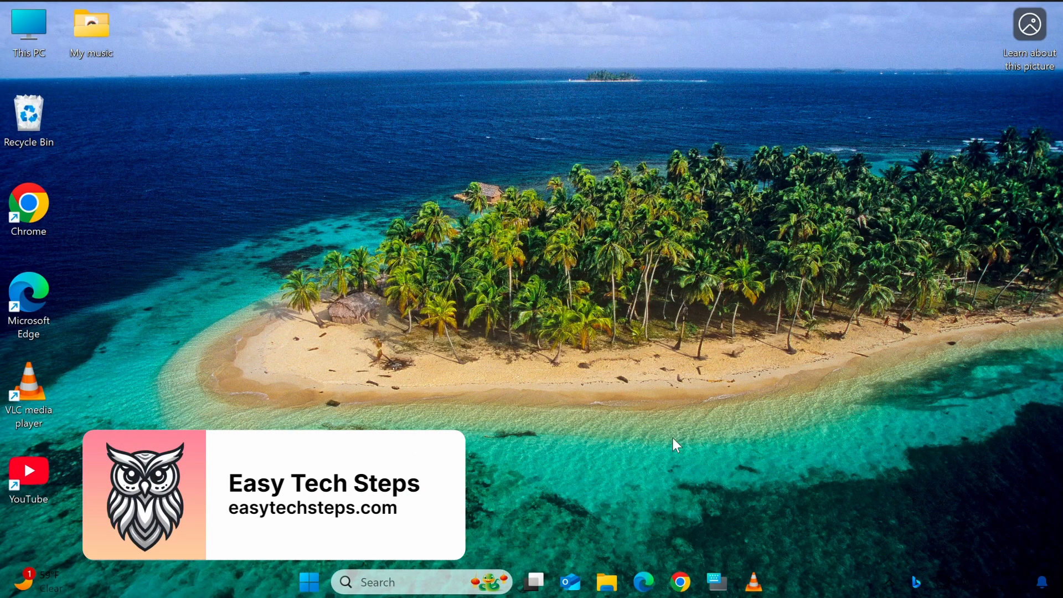
Bring the Nosferatu movie forward, seek to about six minutes, and show the video's context menu.
left_click(606, 581)
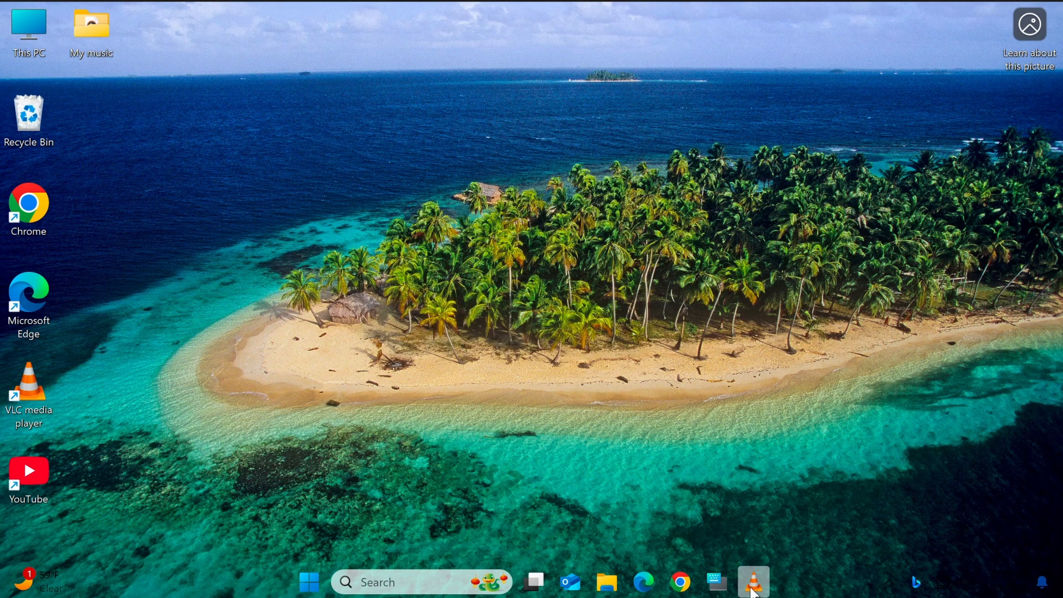
left_click(754, 582)
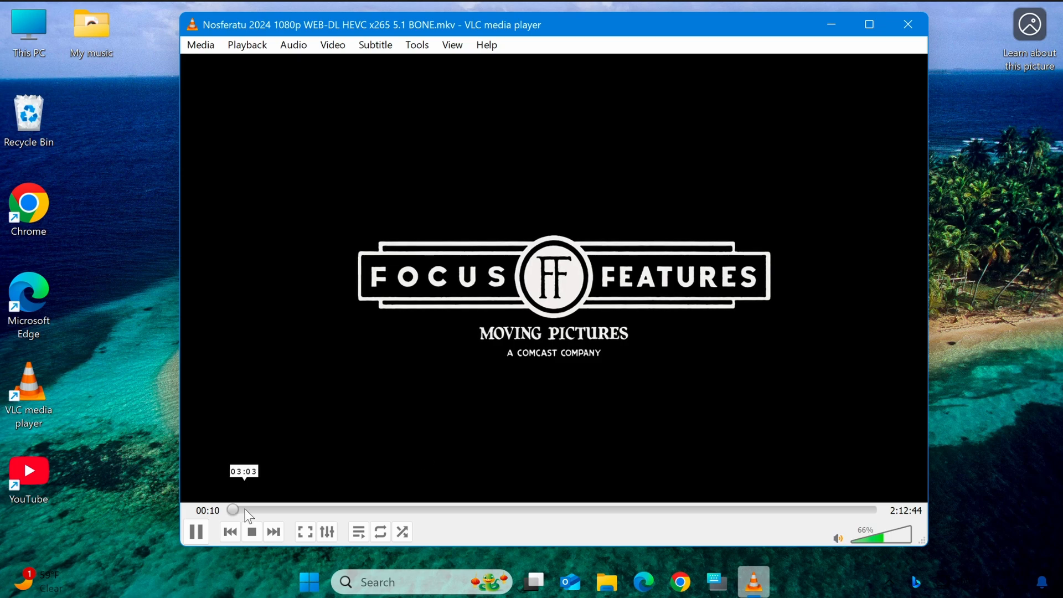
left_click(244, 510)
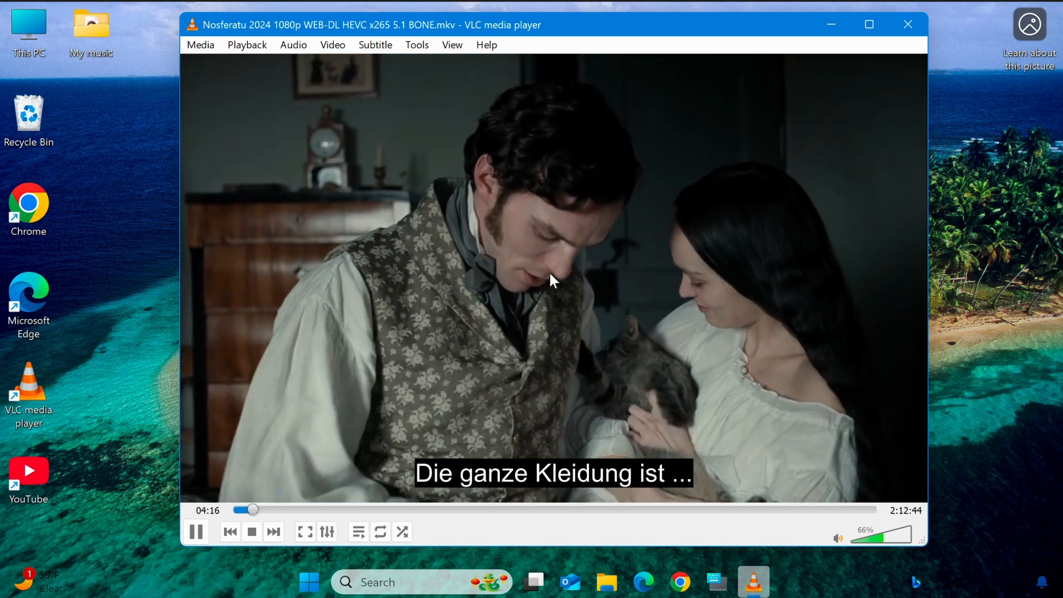
right_click(550, 280)
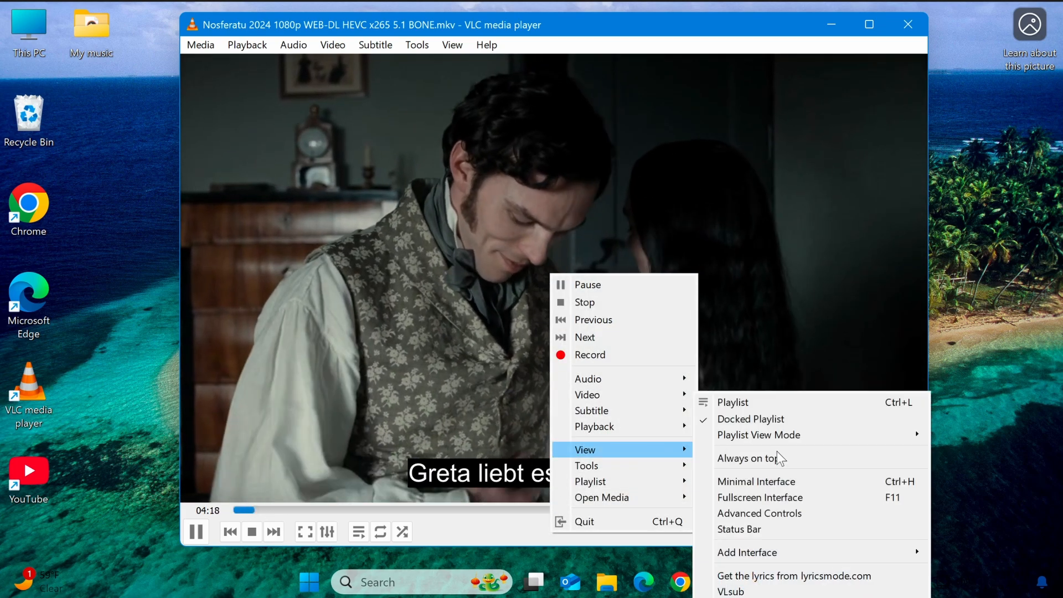
mouse_move(768, 523)
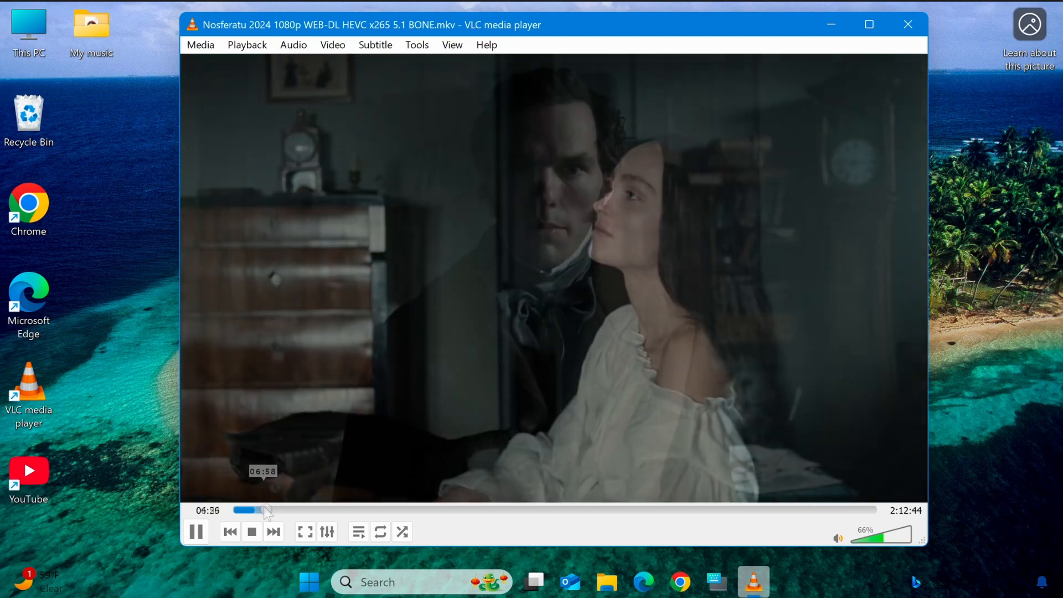
Seek slightly further, then nudge the audio delay with J and K to land at -150 ms.
left_click(265, 509)
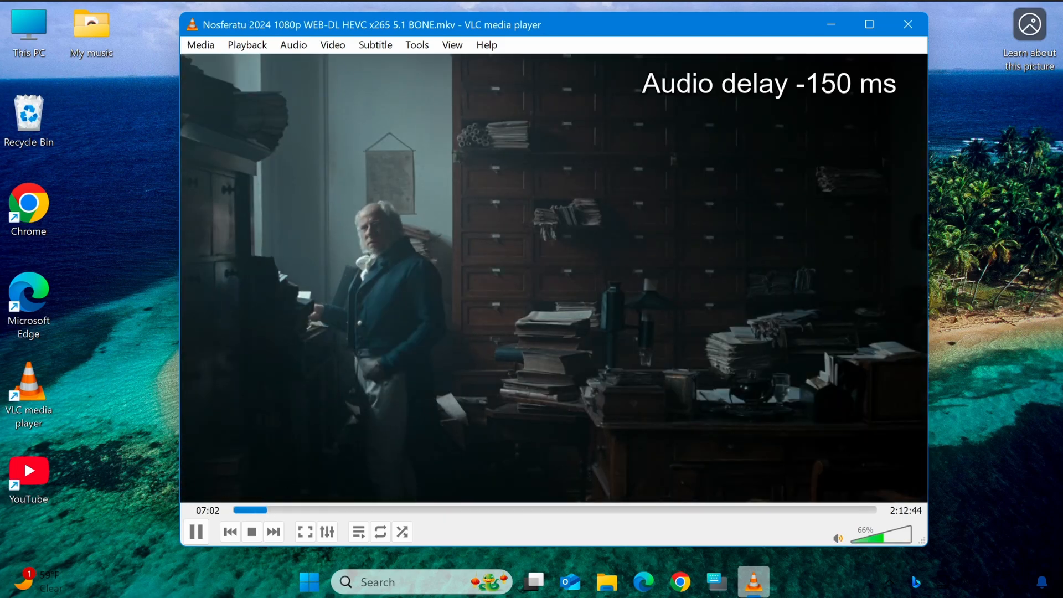
key("j")
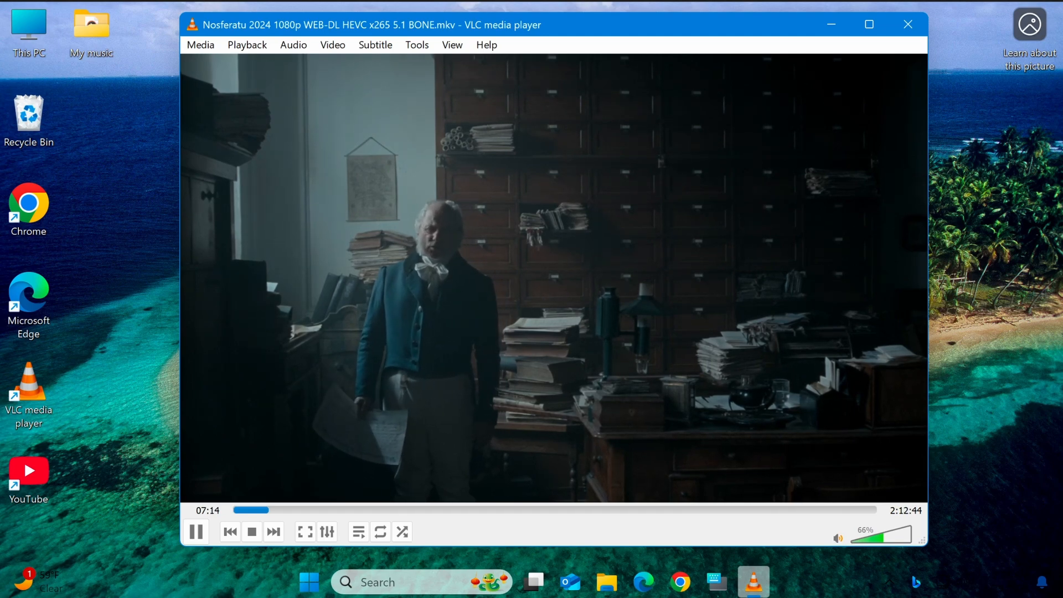
key("k")
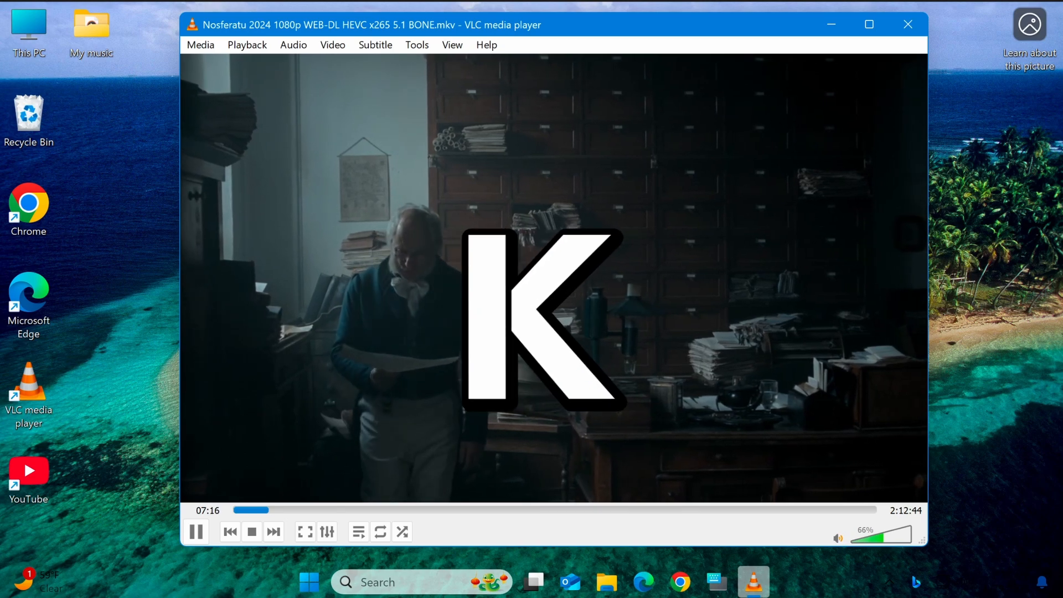
key("j")
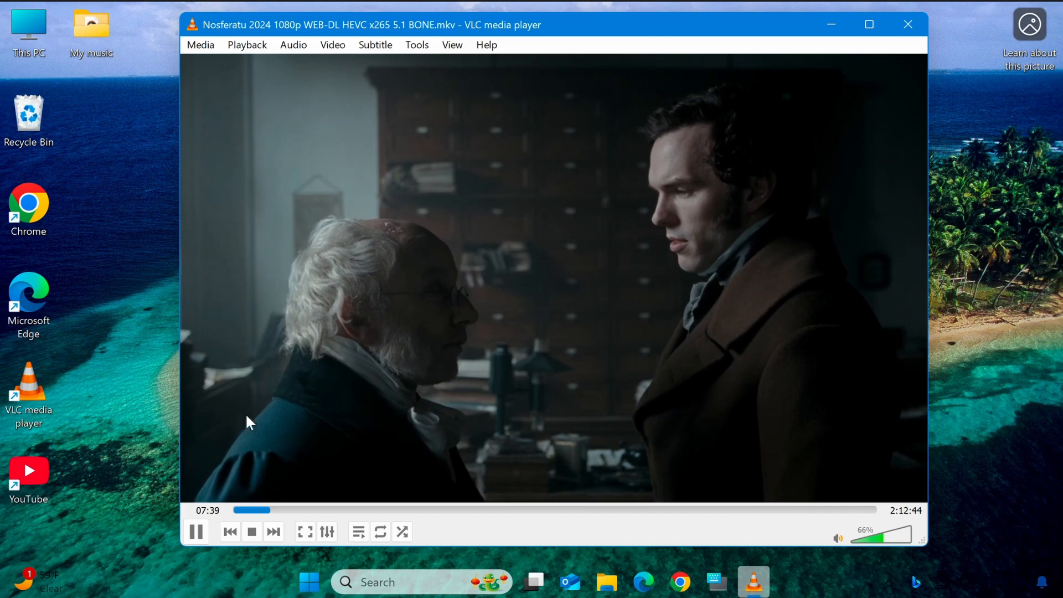
In Track Synchronization, raise audio delay to 1.900 s, reset it to 0.000 s, and close.
left_click(416, 44)
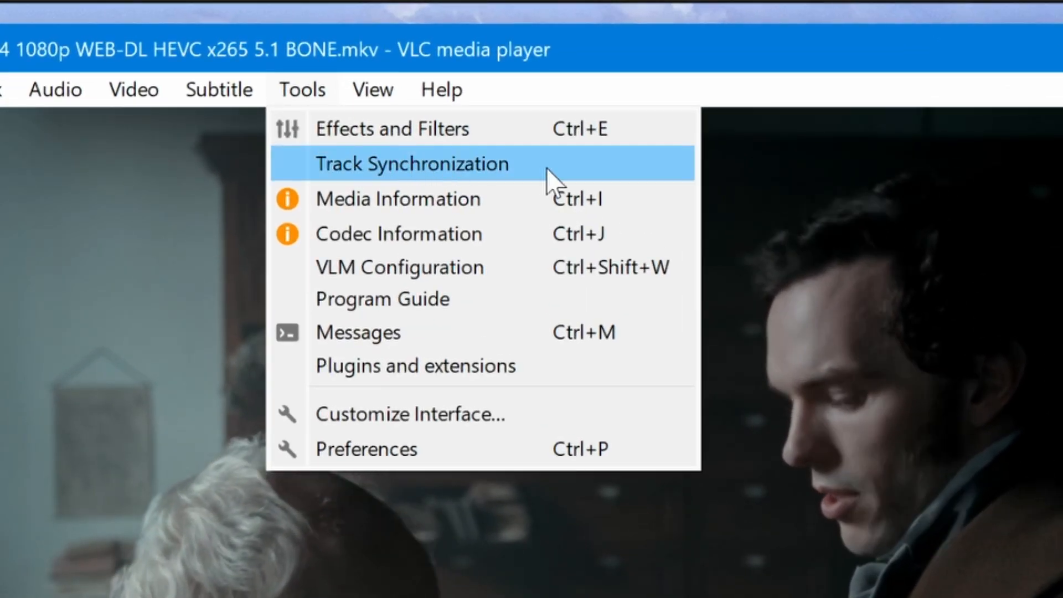
left_click(412, 164)
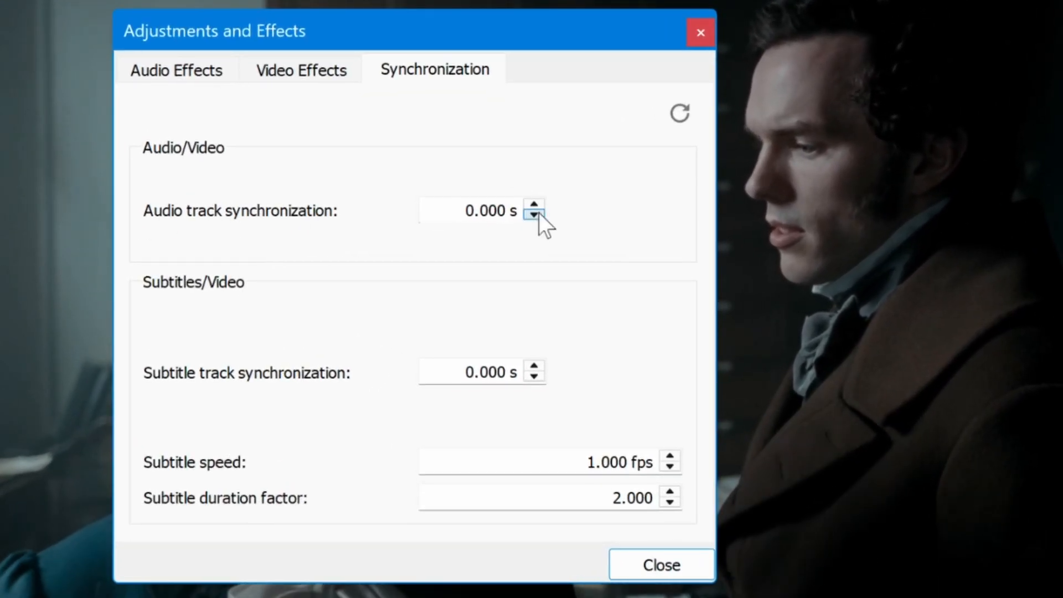
left_click(534, 206)
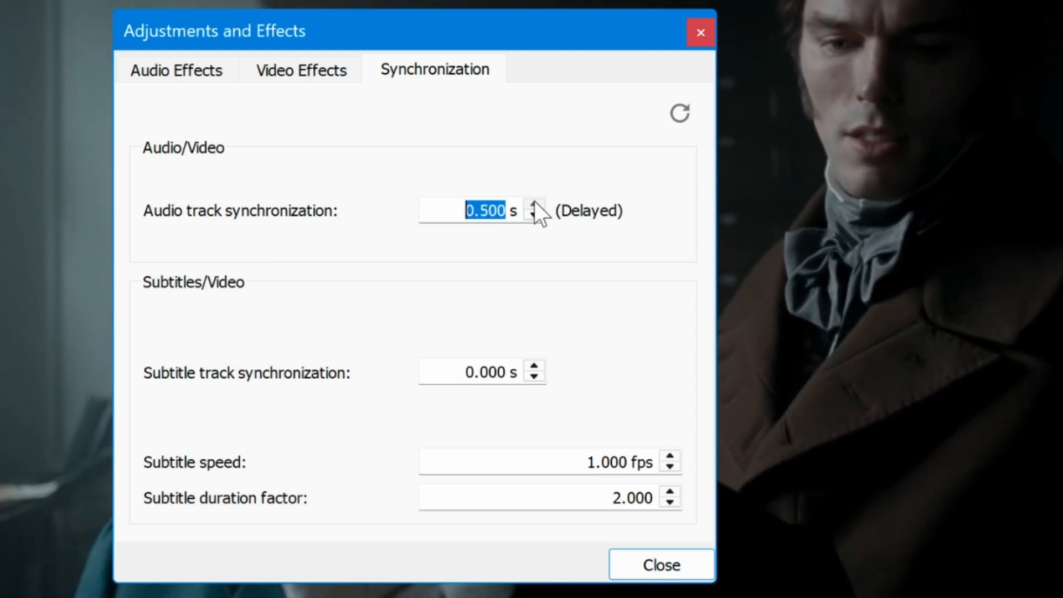
left_click(535, 206)
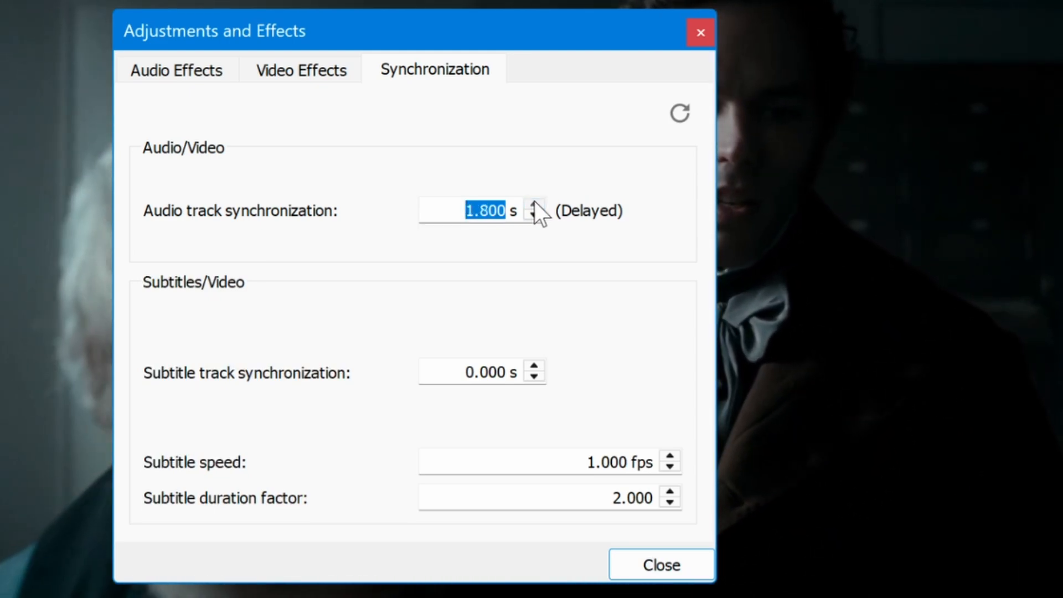
left_click(533, 206)
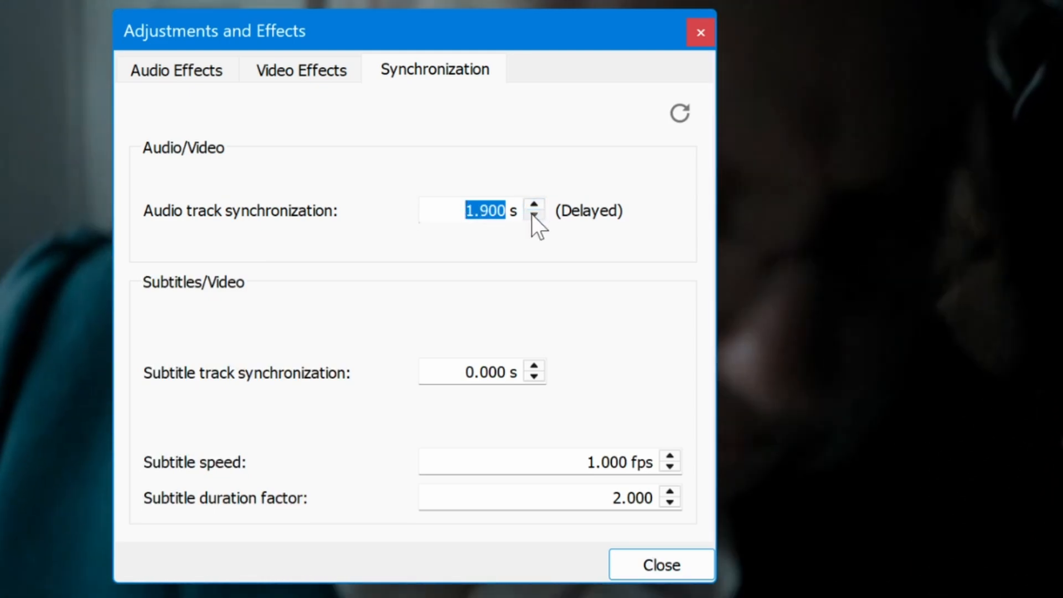
left_click(535, 216)
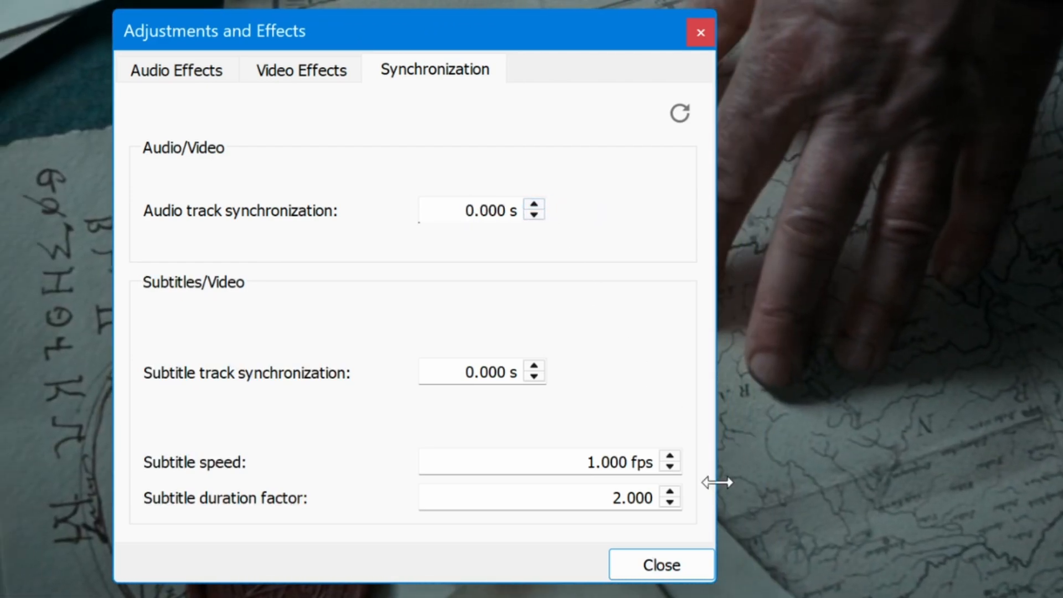
left_click(660, 564)
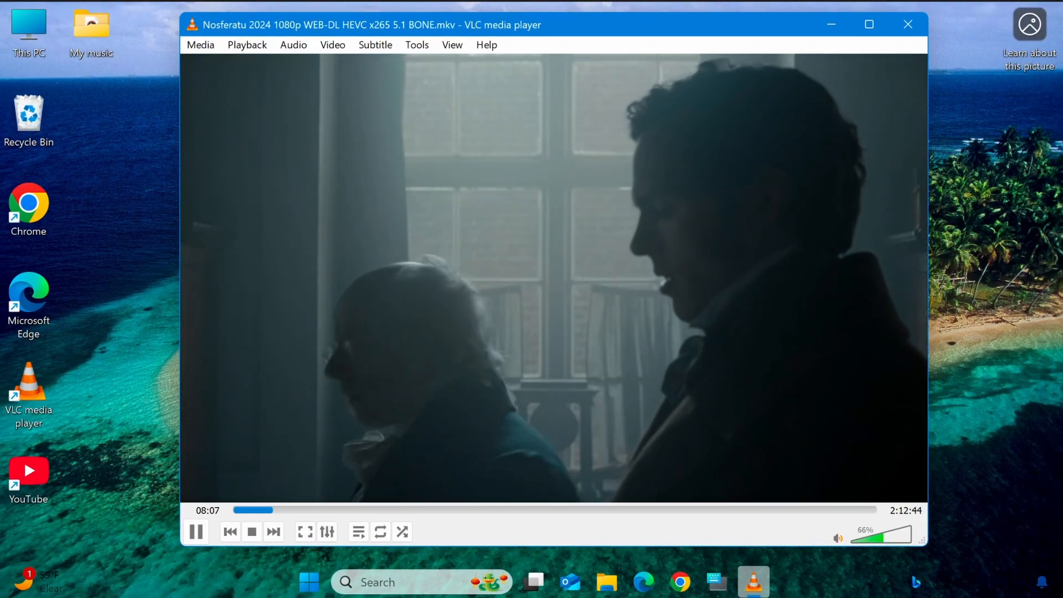
Pause the movie at 08:07 and minimize VLC to reveal the desktop.
left_click(196, 532)
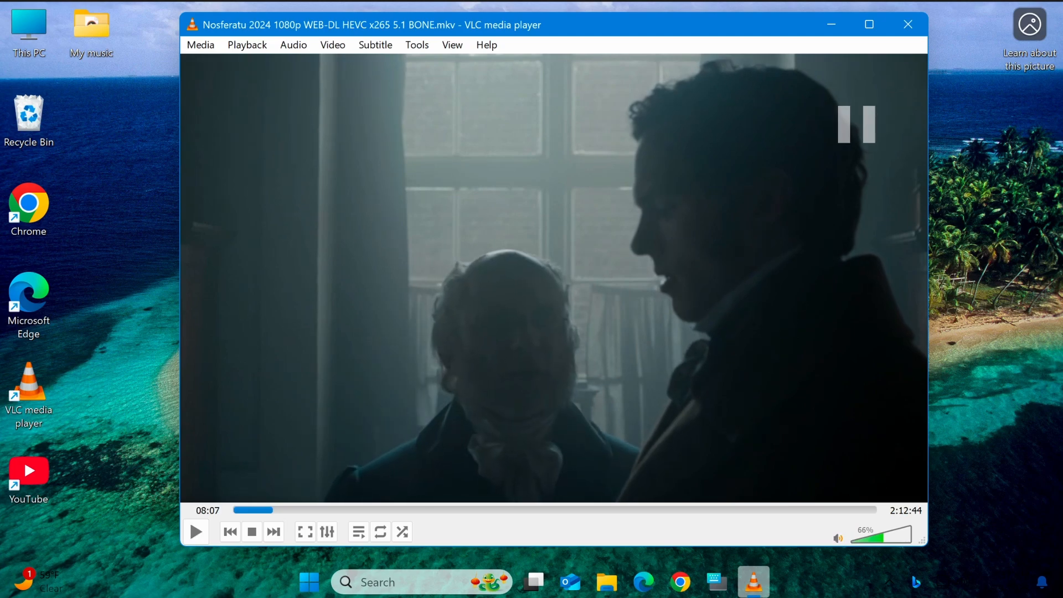
mouse_move(832, 24)
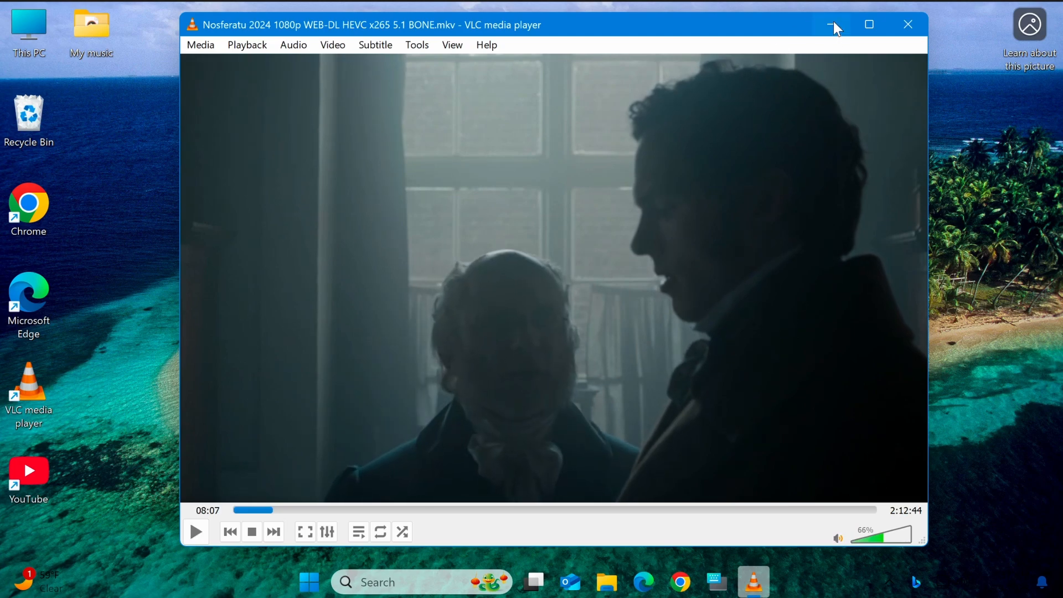
left_click(833, 24)
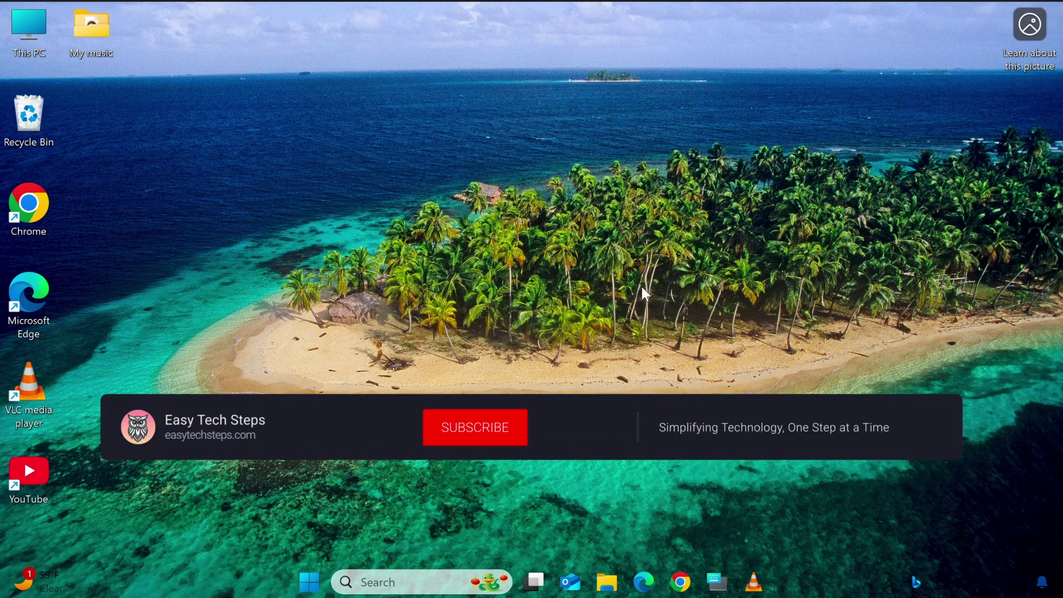
left_click(475, 428)
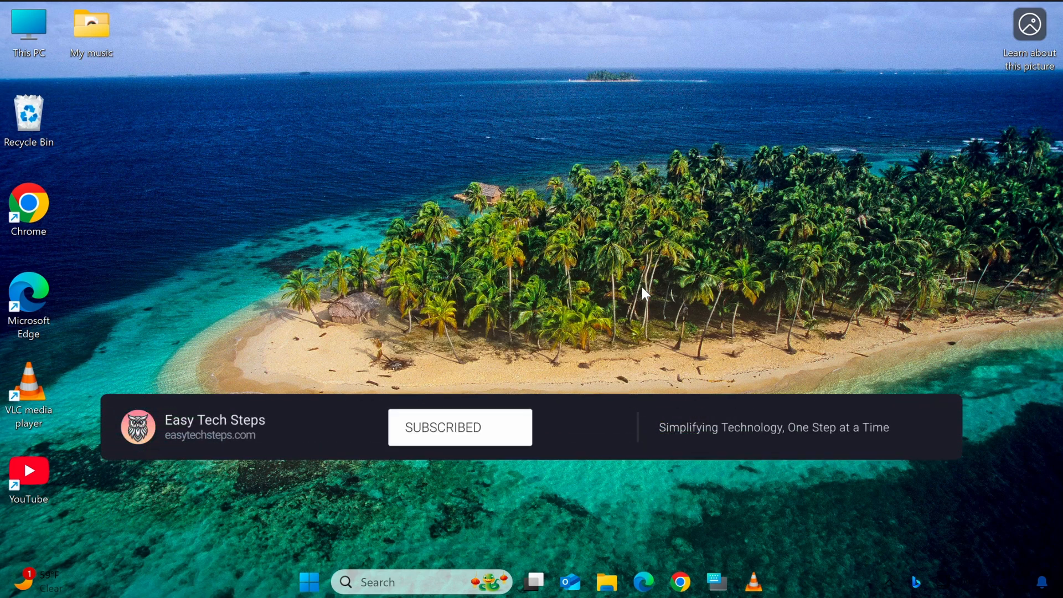